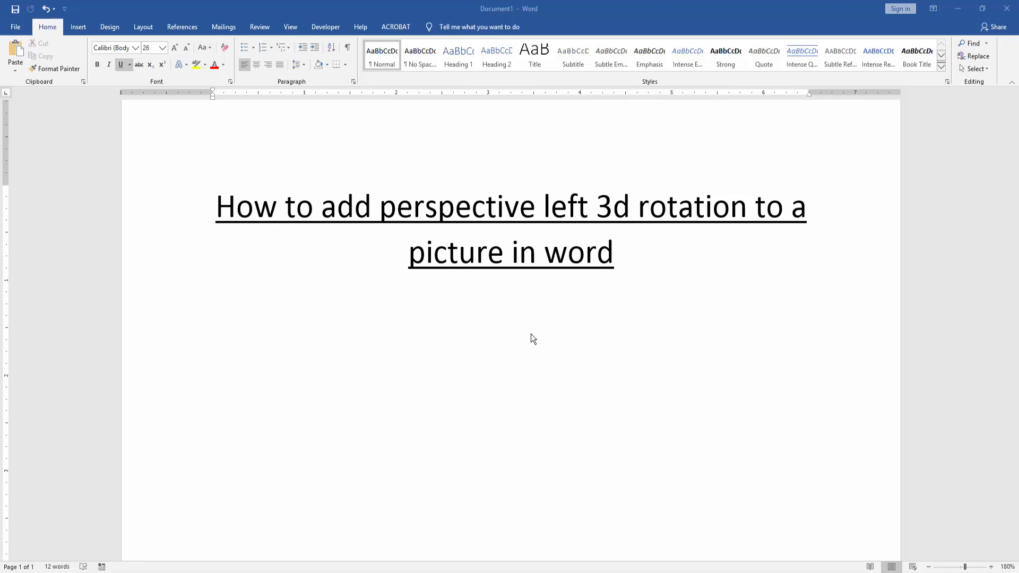
mouse_move(193, 334)
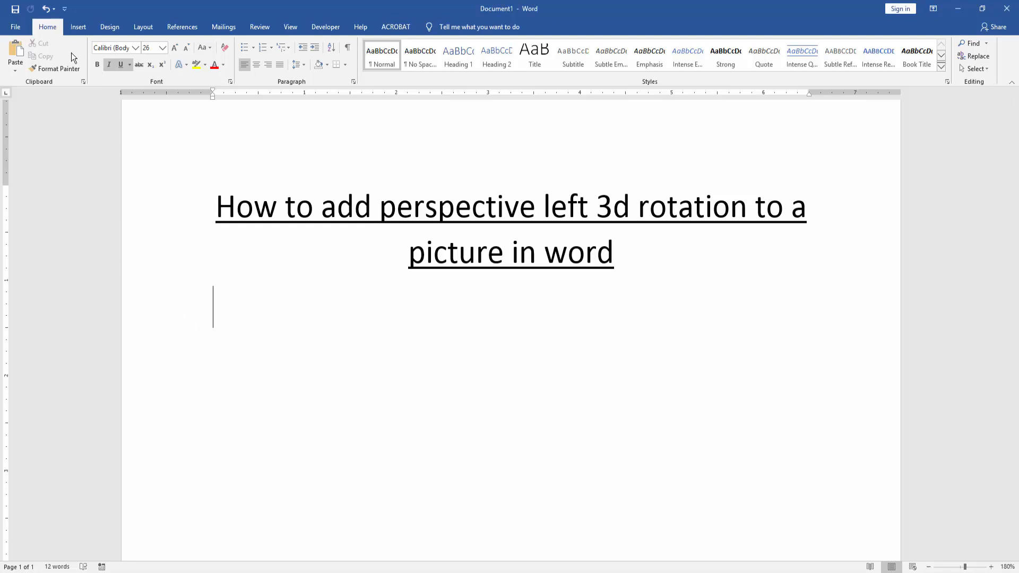
Step: Insert the pexels-rdne-stock-project photo of the girl with the globe from the Desktop
click(77, 28)
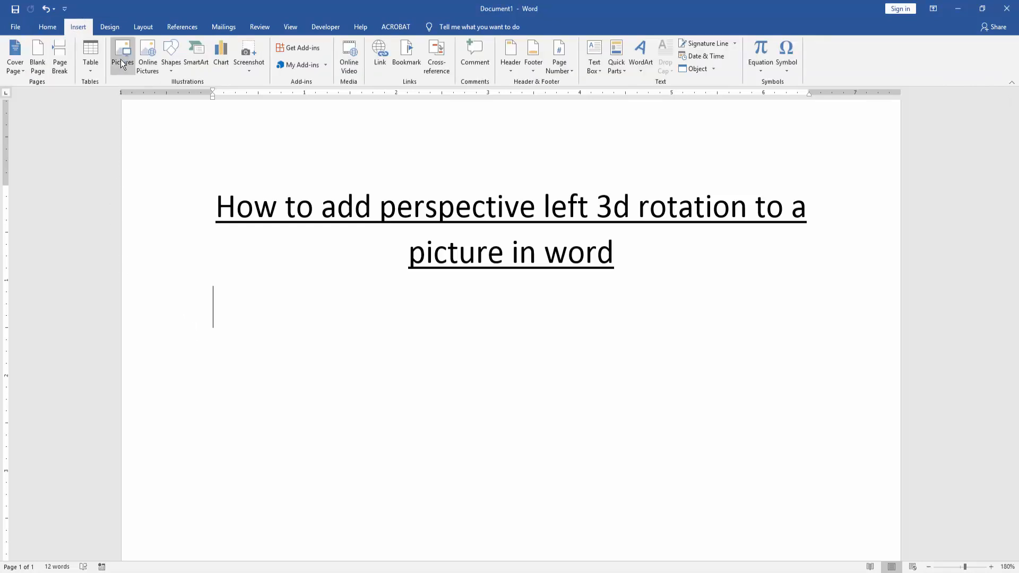
click(123, 52)
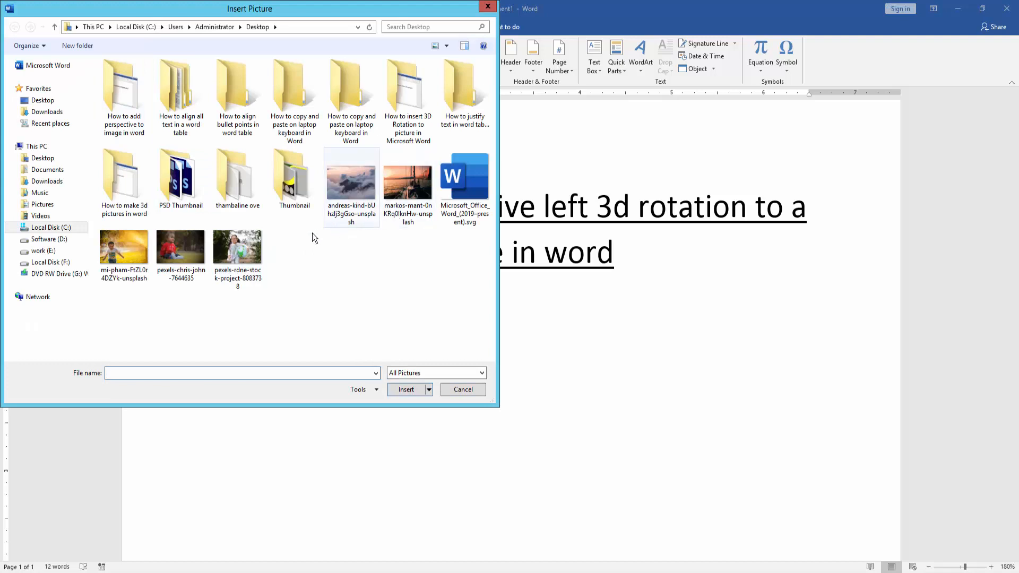
click(238, 249)
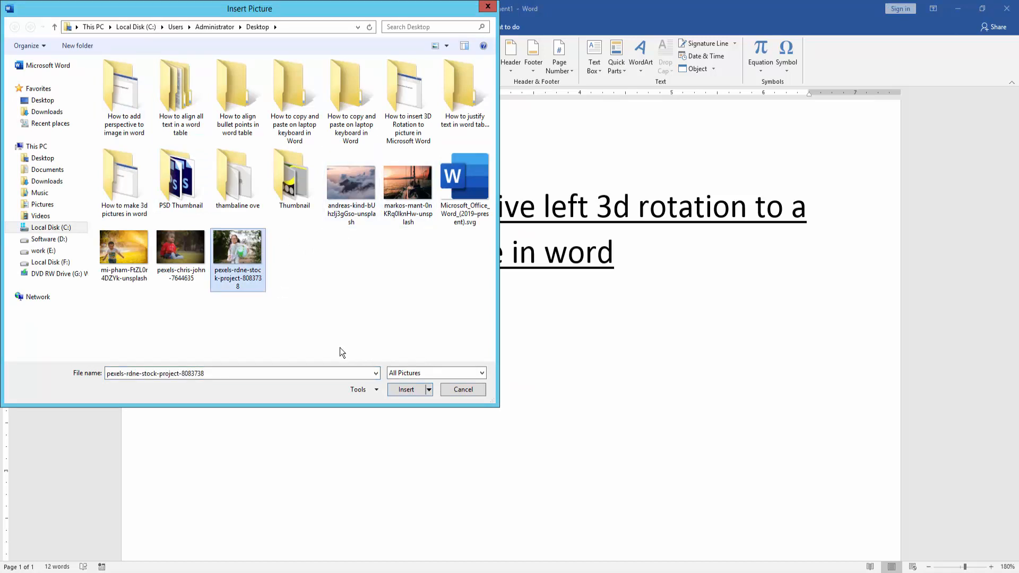
click(463, 389)
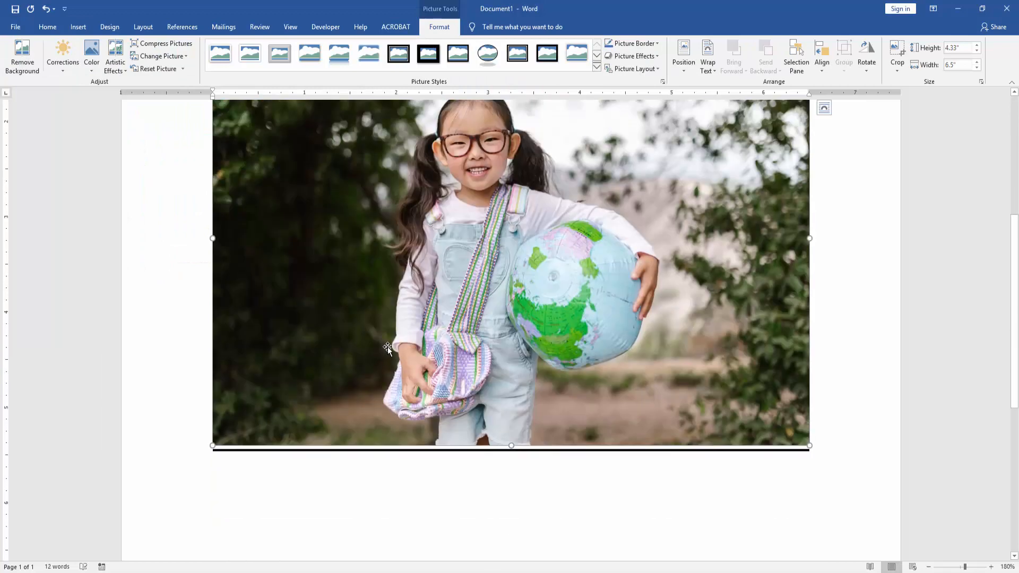
mouse_move(815, 456)
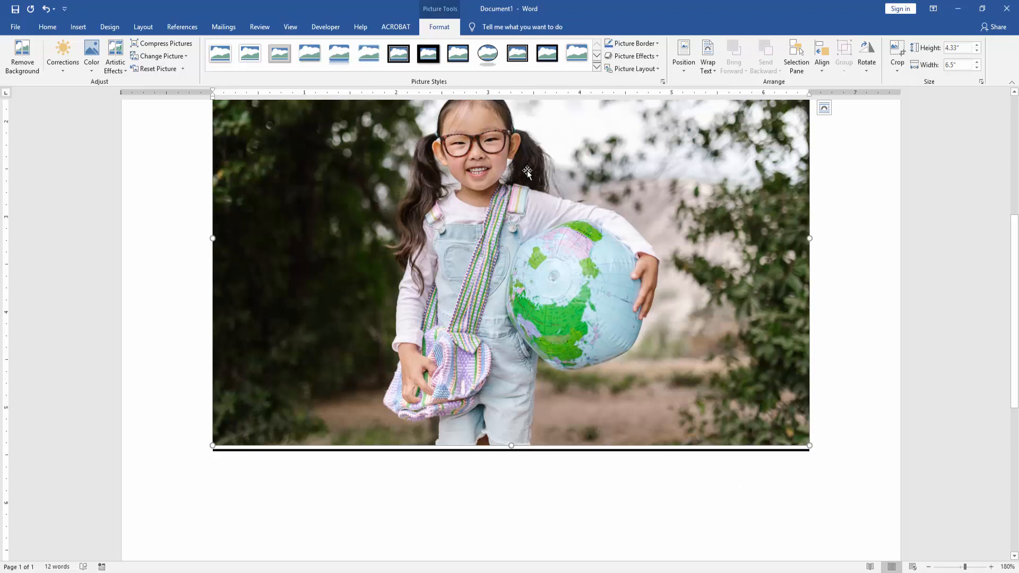
mouse_move(634, 98)
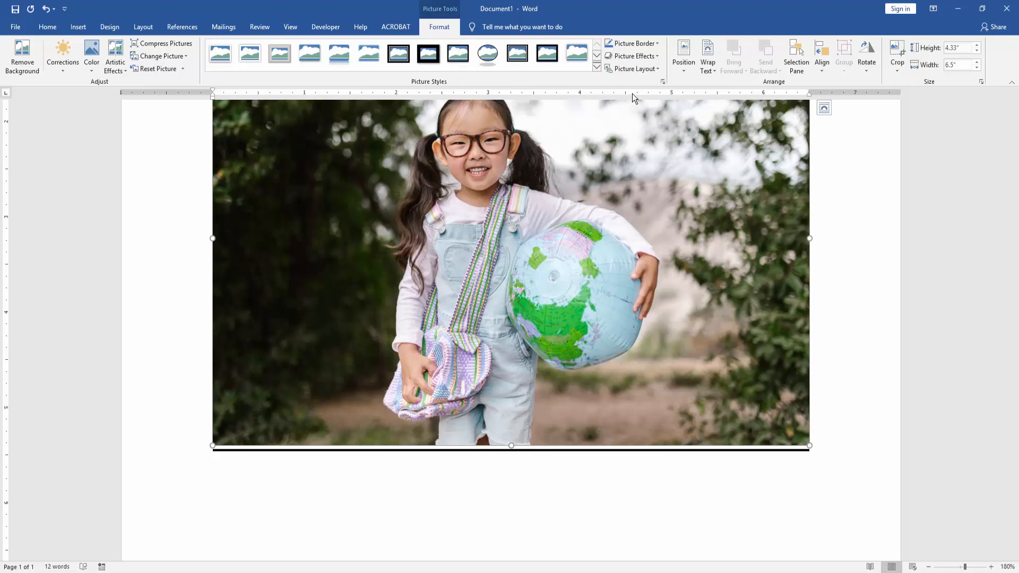
Step: Apply the Perspective: Left 3-D rotation picture effect to the photo
click(633, 57)
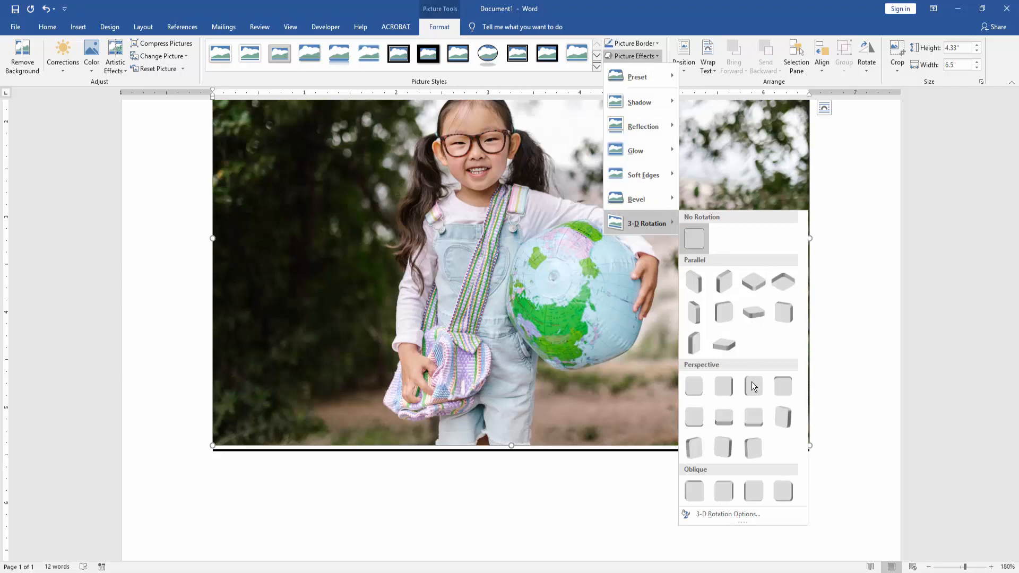
click(724, 416)
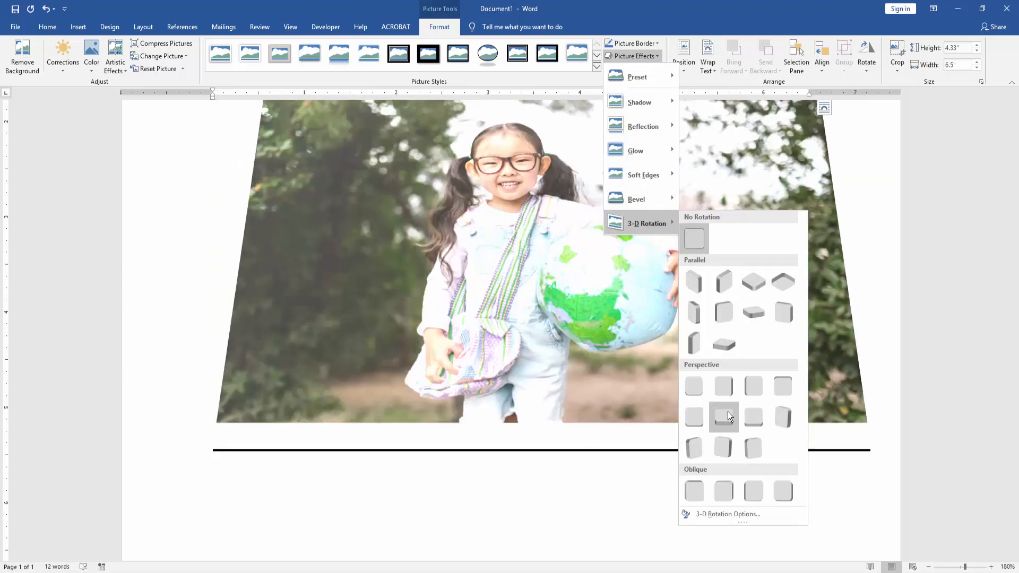
mouse_move(741, 419)
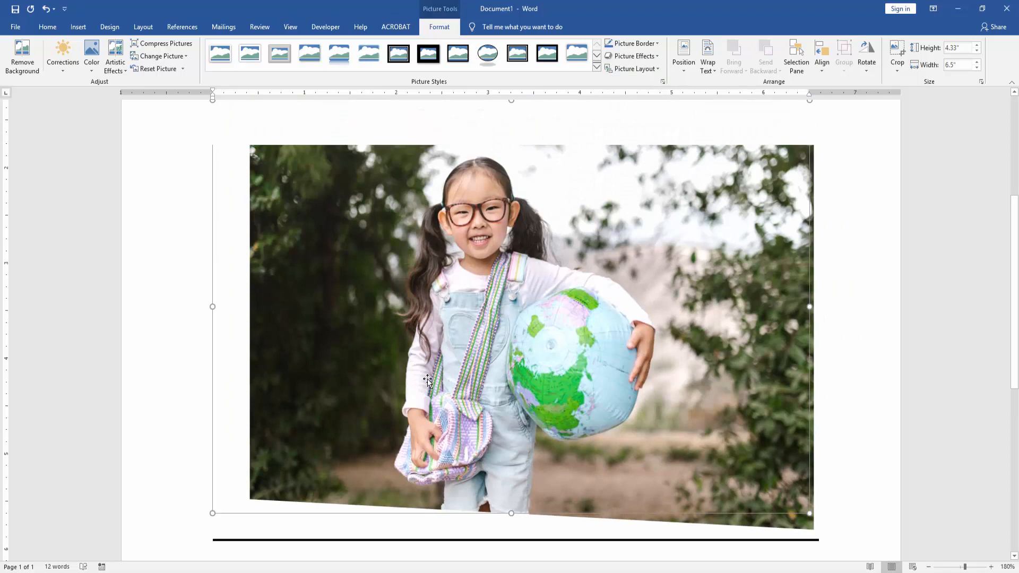
Step: Shrink the rotated photo so it sits smaller, centered below the title
click(707, 55)
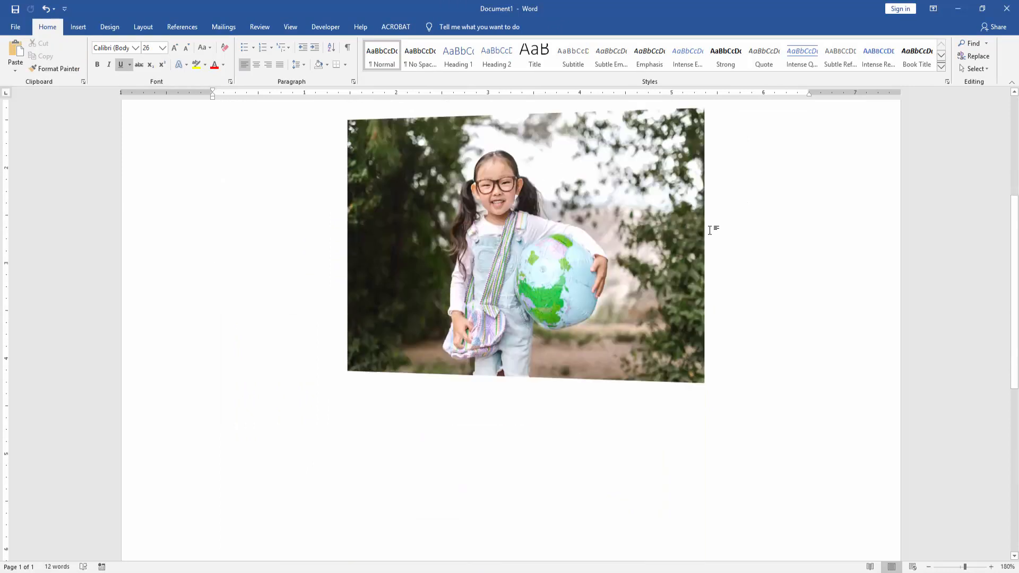
mouse_move(711, 229)
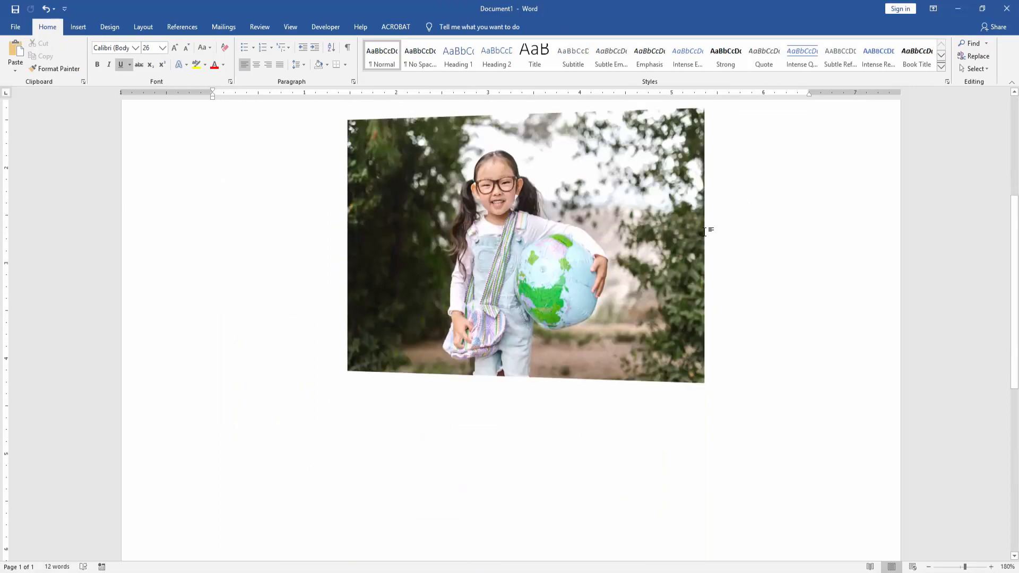